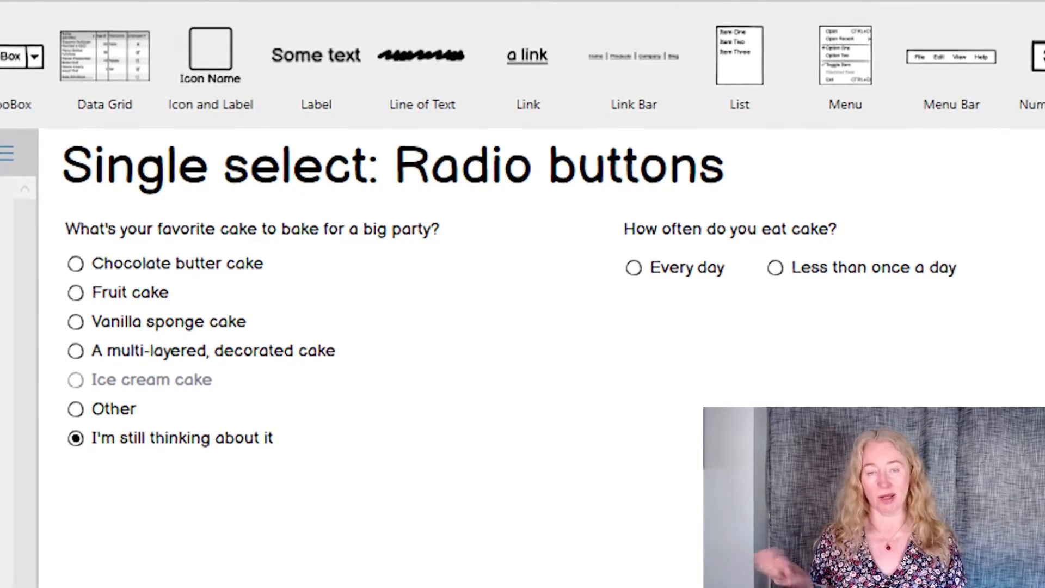
scroll(down, 3)
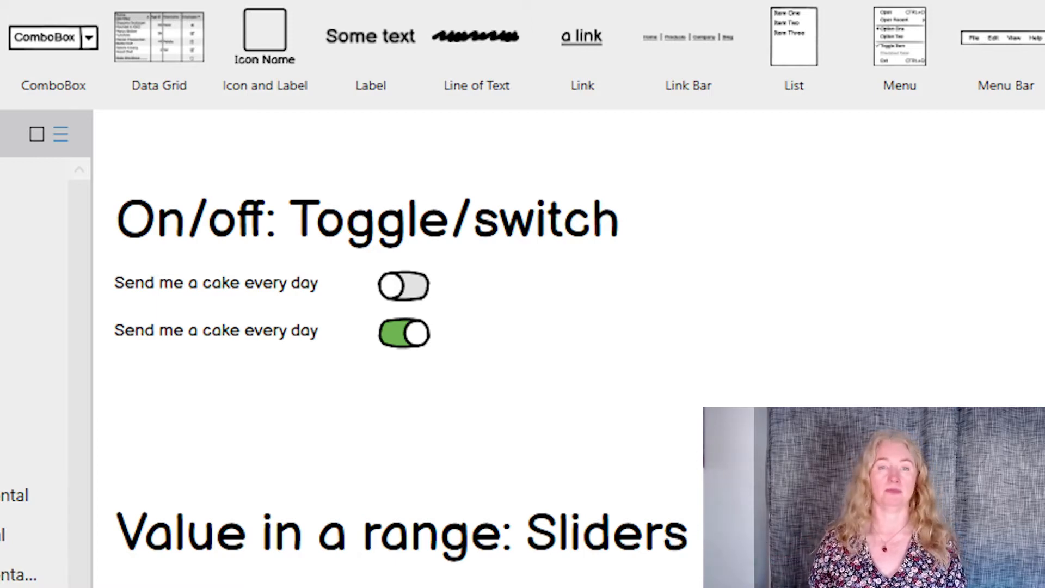
scroll(down, 3)
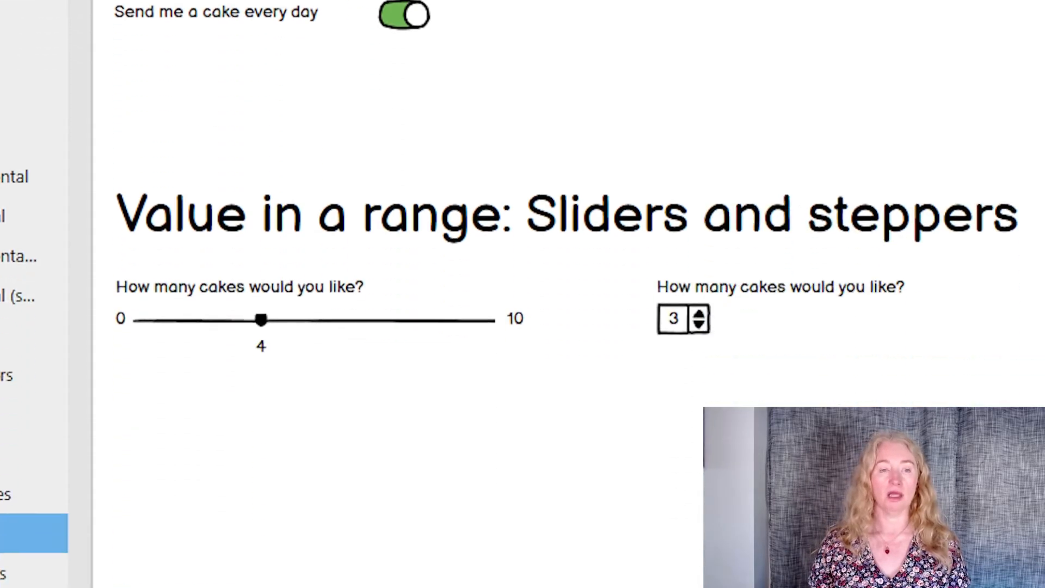
scroll(down, 3)
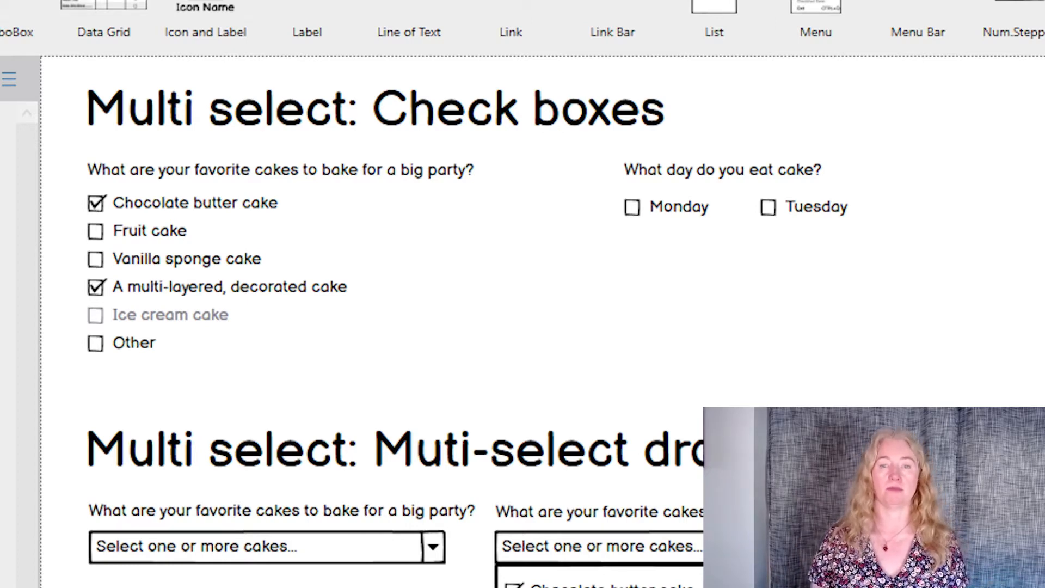
scroll(down, 3)
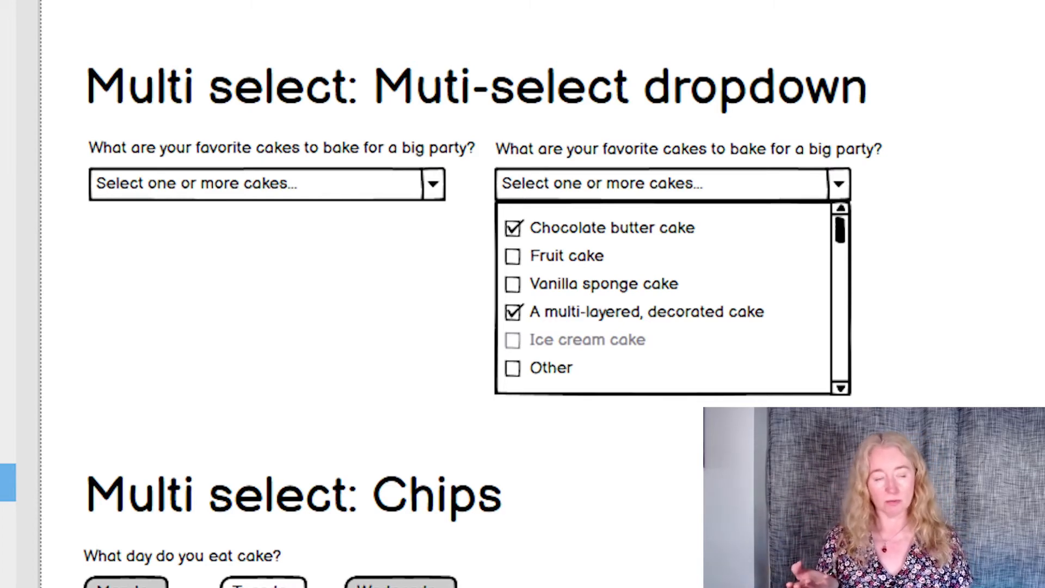
scroll(down, 3)
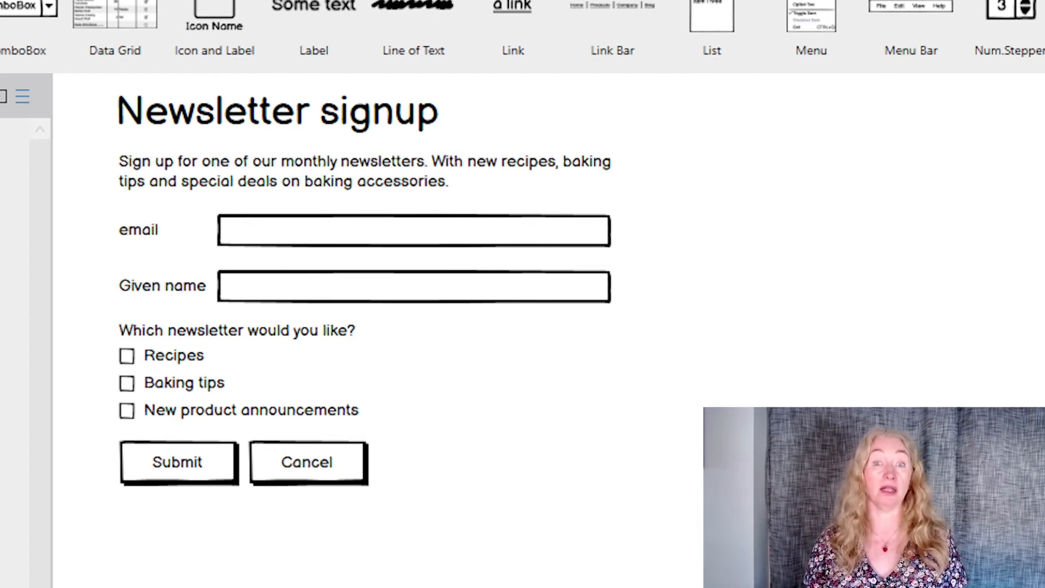
scroll(down, 3)
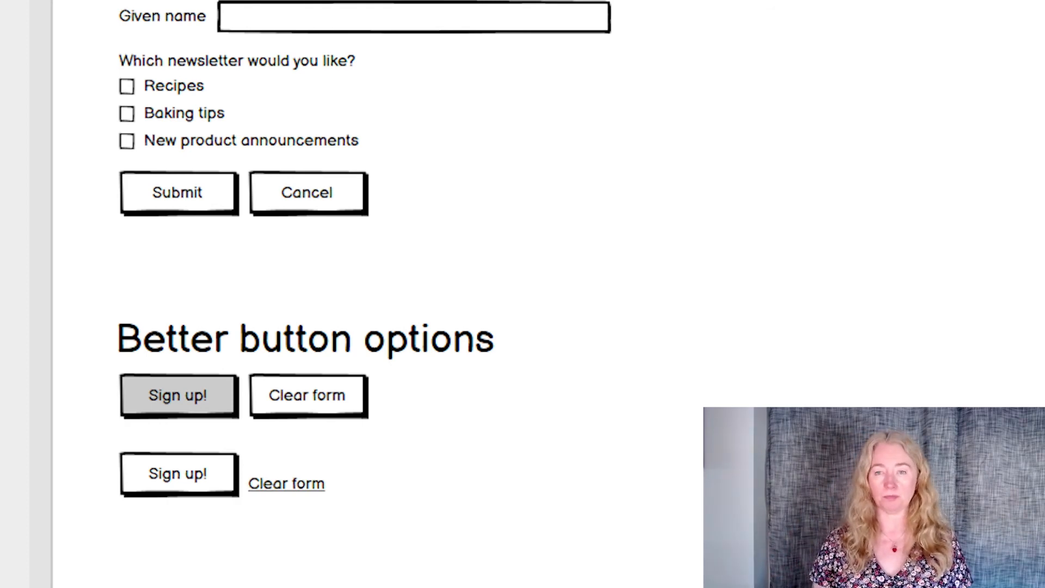
scroll(down, 3)
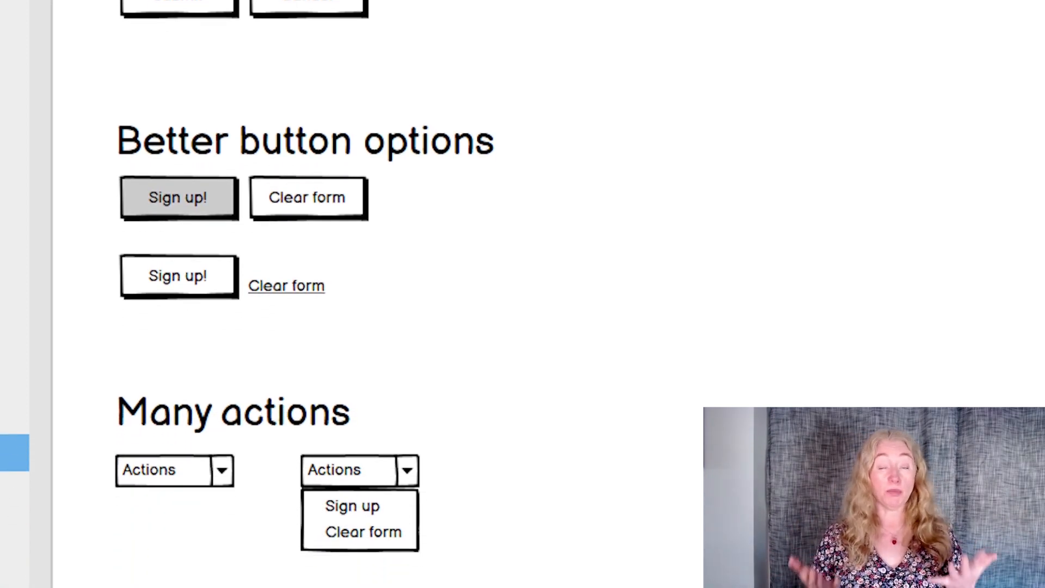